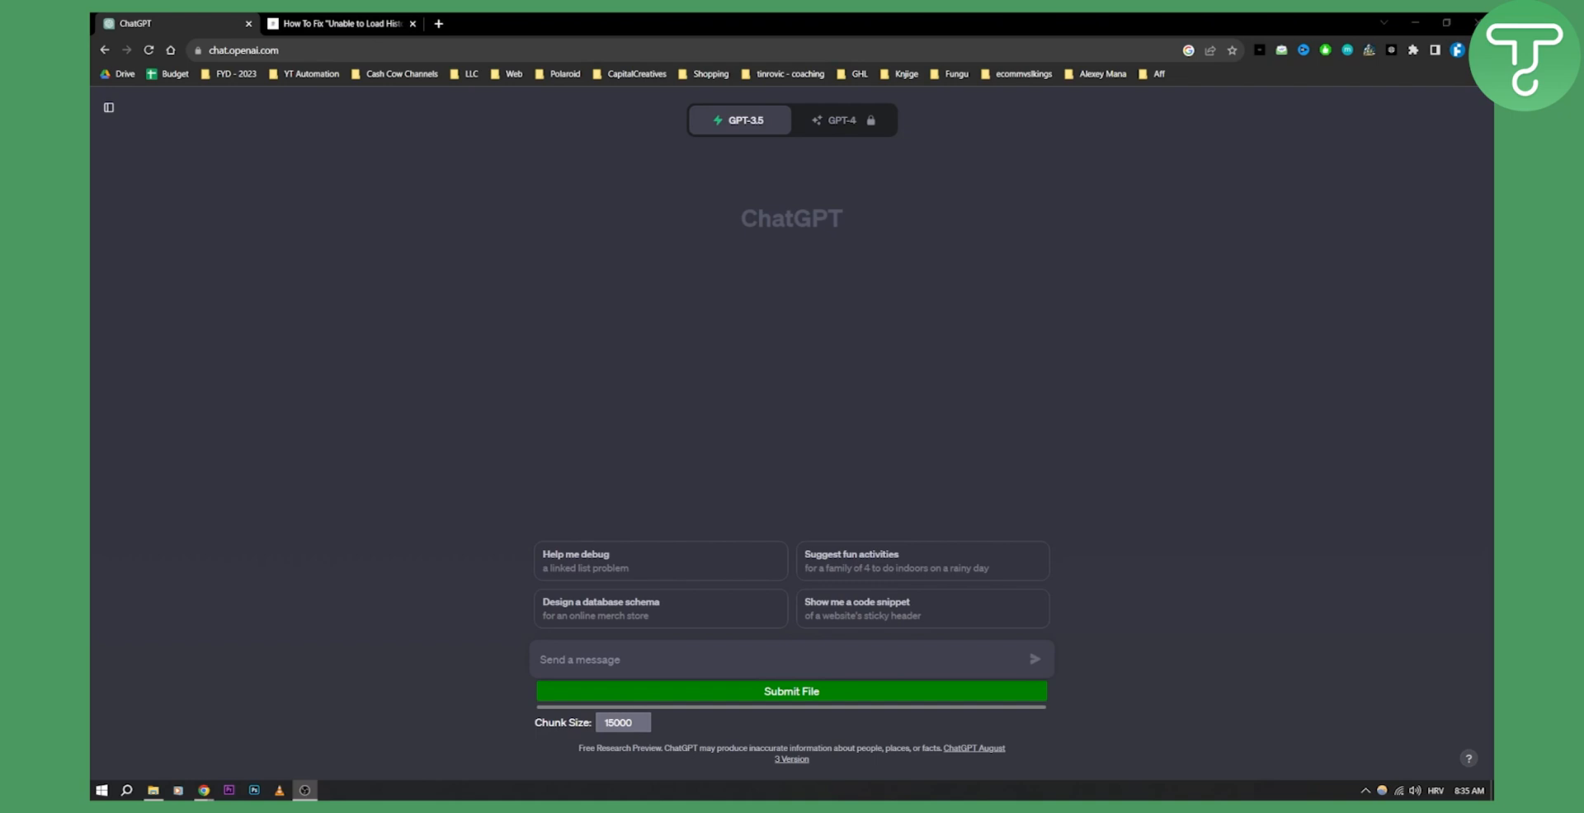
mouse_move(826, 300)
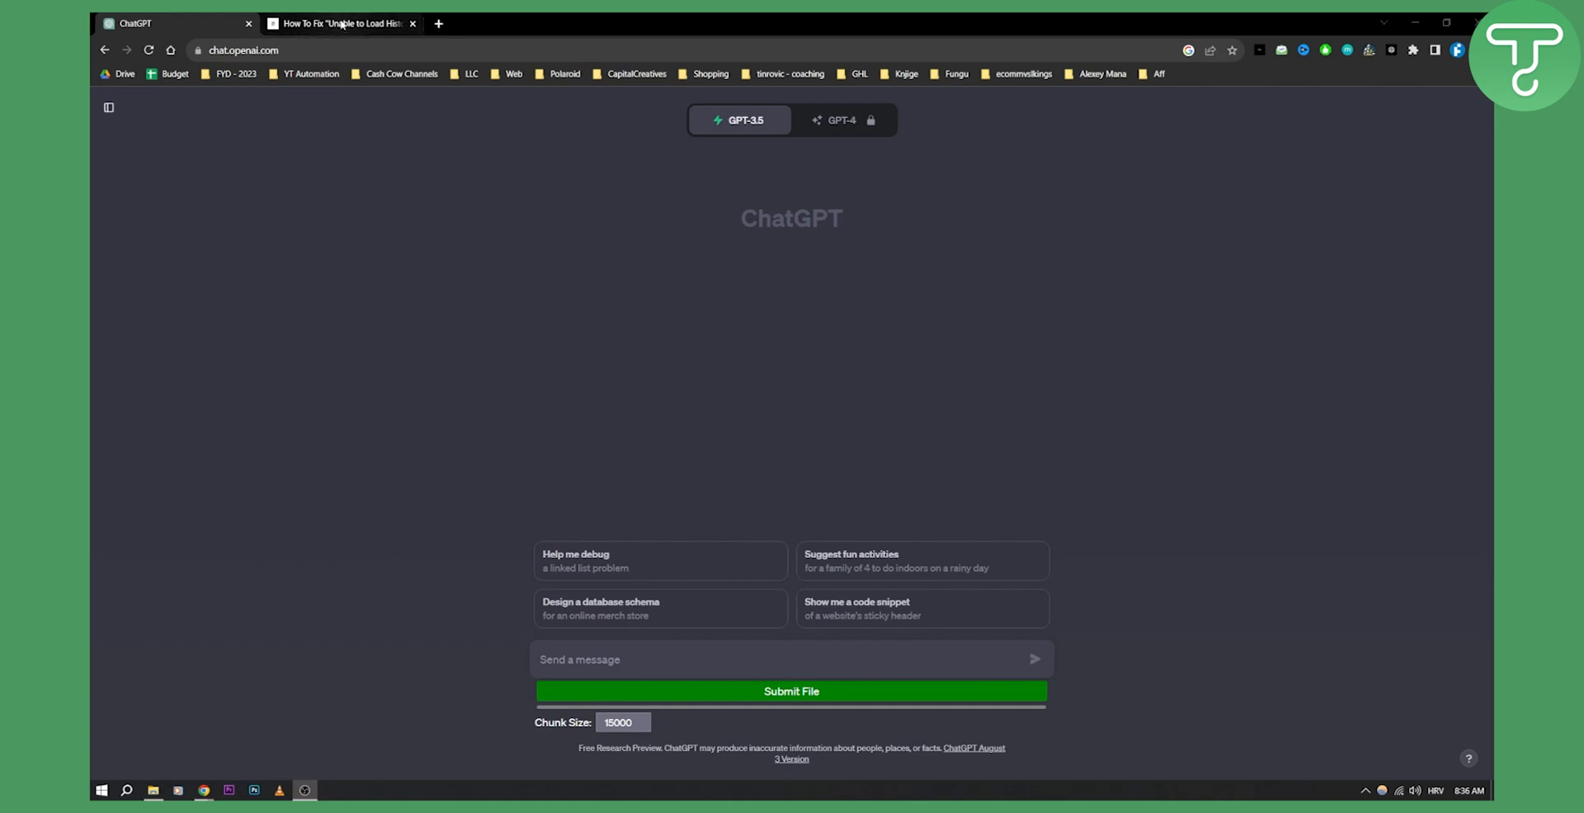
- Switch to the 'How To Fix Unable to Load History' article and scroll to the server-status and network fixes
click(342, 21)
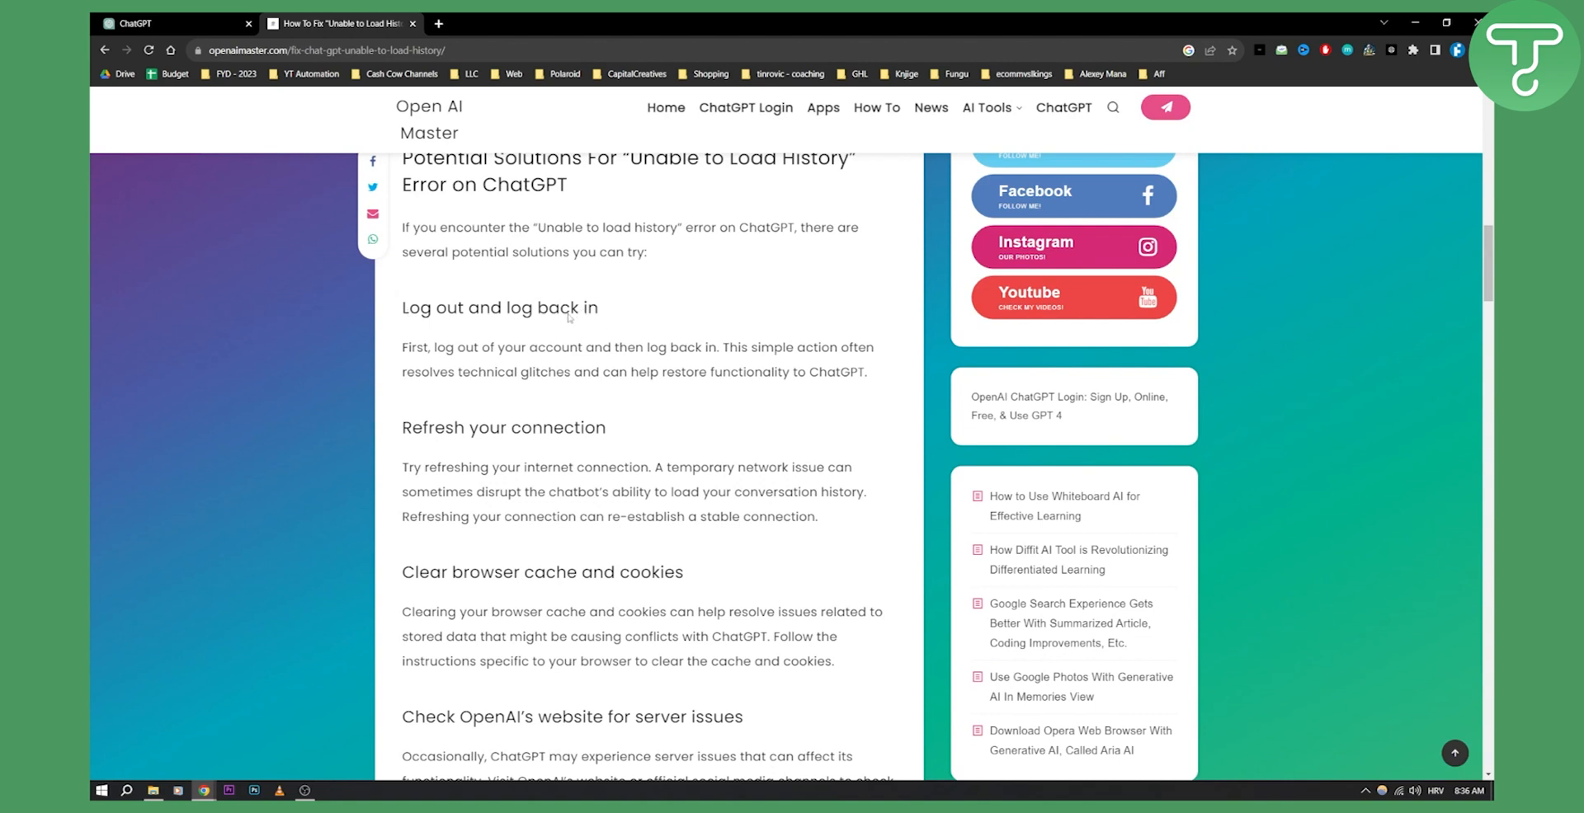
mouse_move(589, 387)
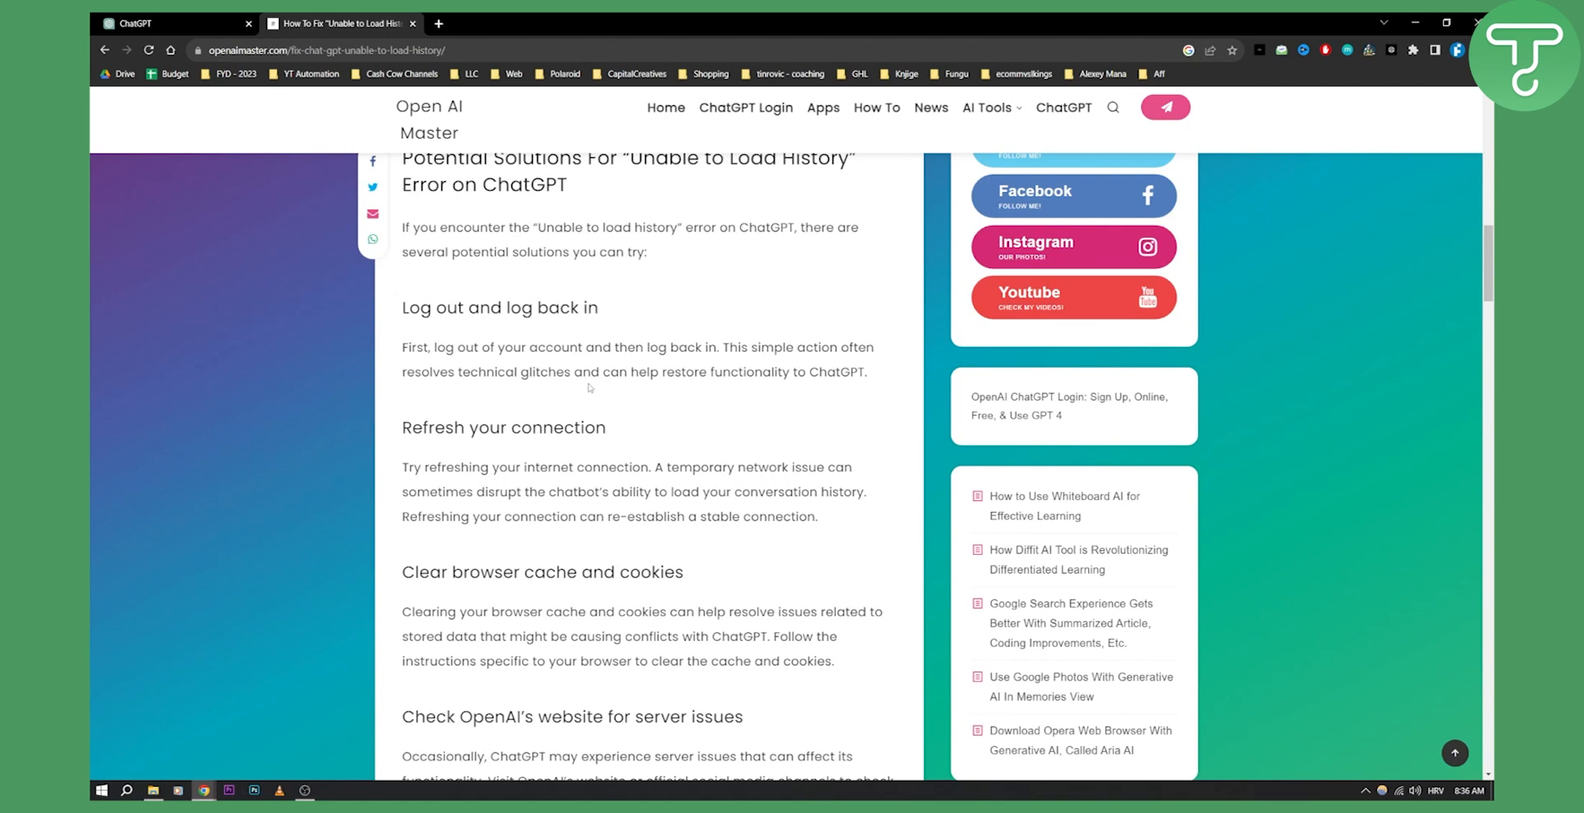
scroll(down, 3)
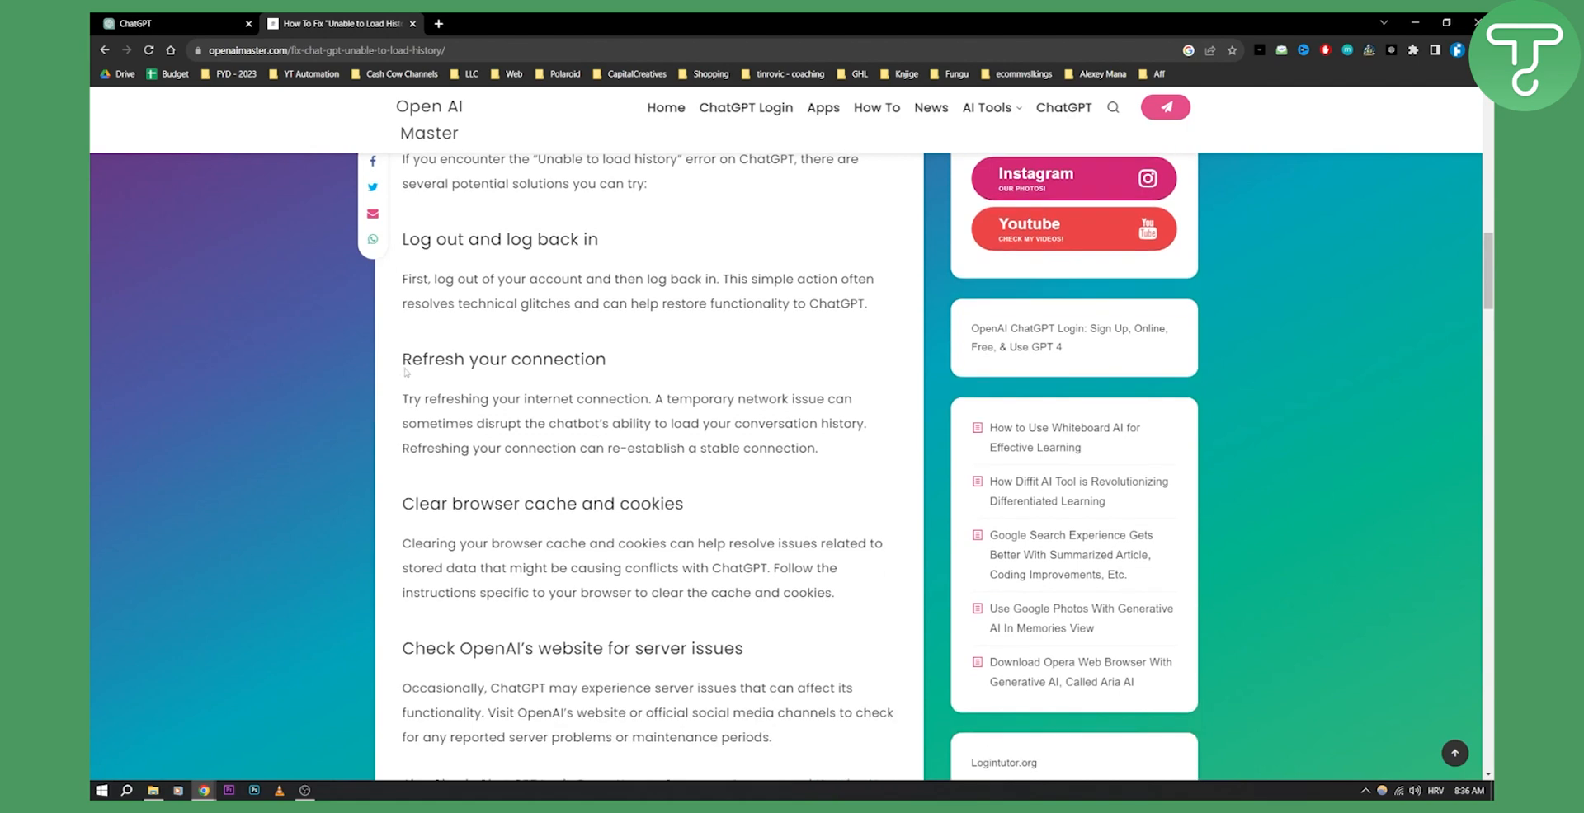
scroll(down, 3)
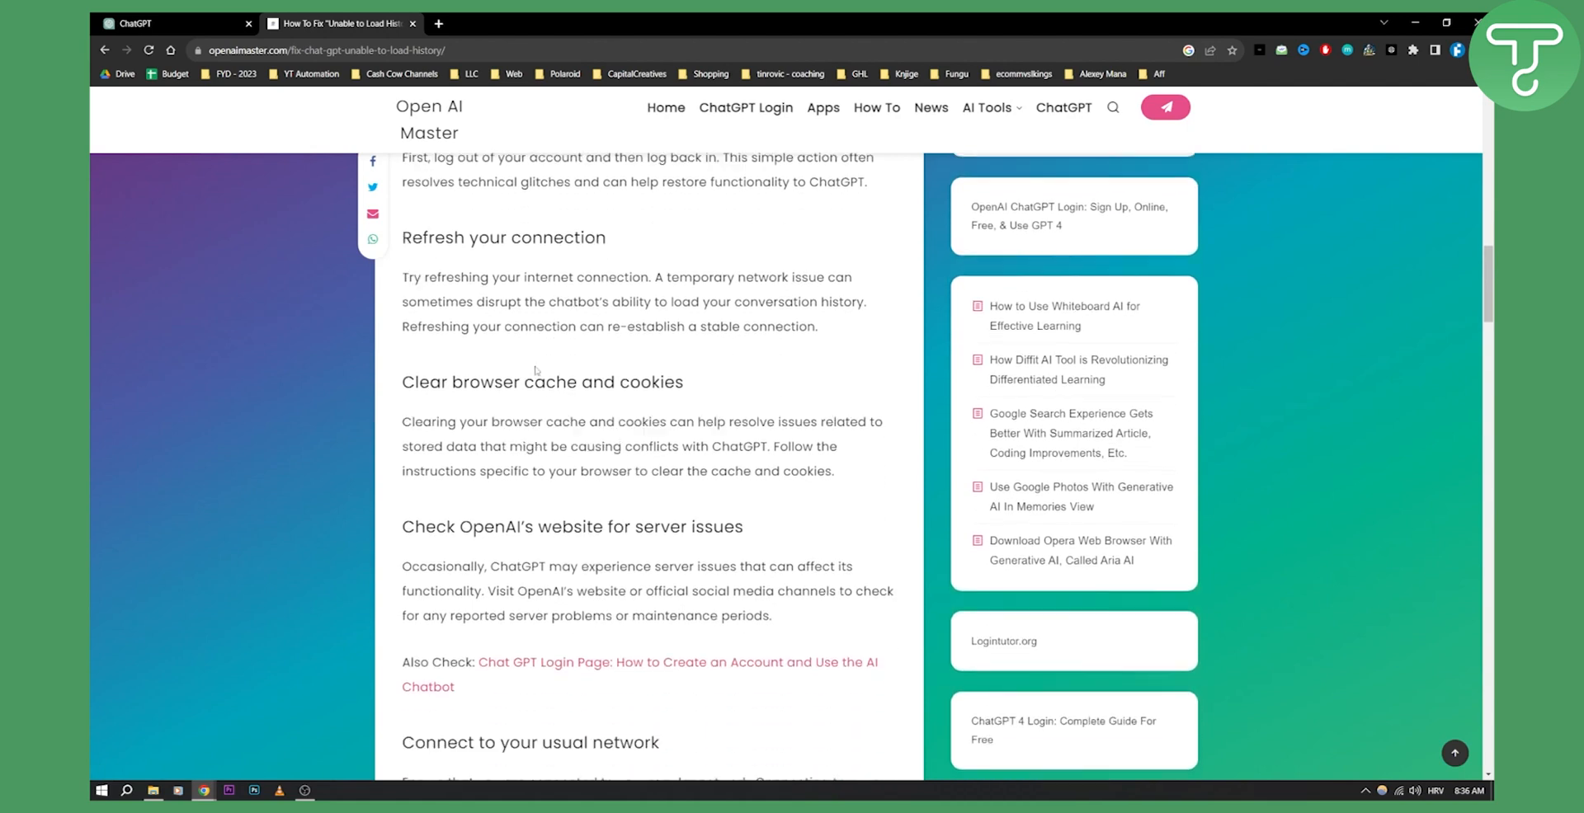
scroll(down, 3)
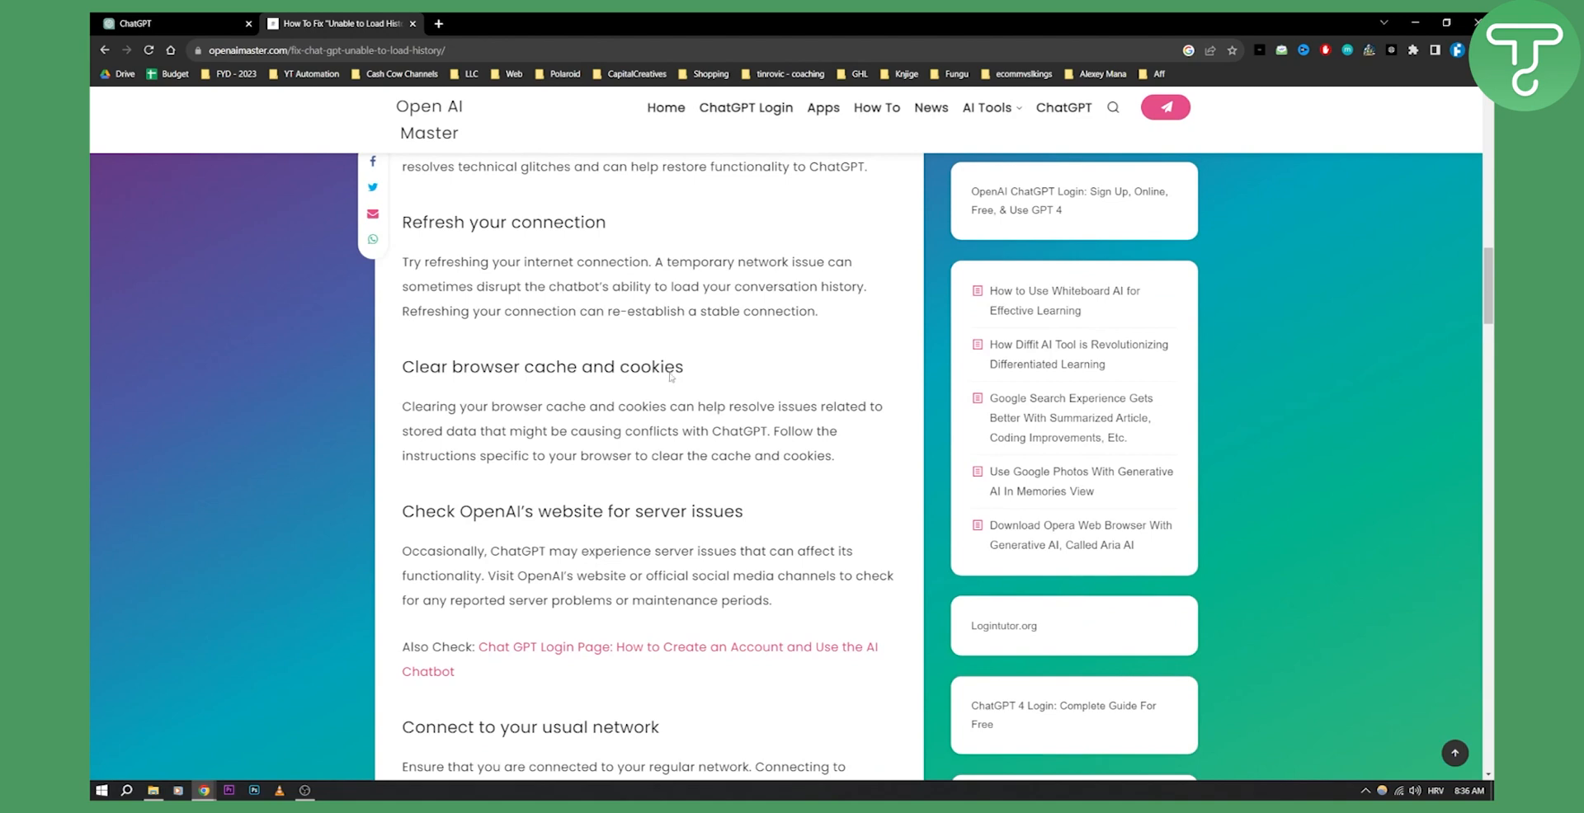
mouse_move(528, 360)
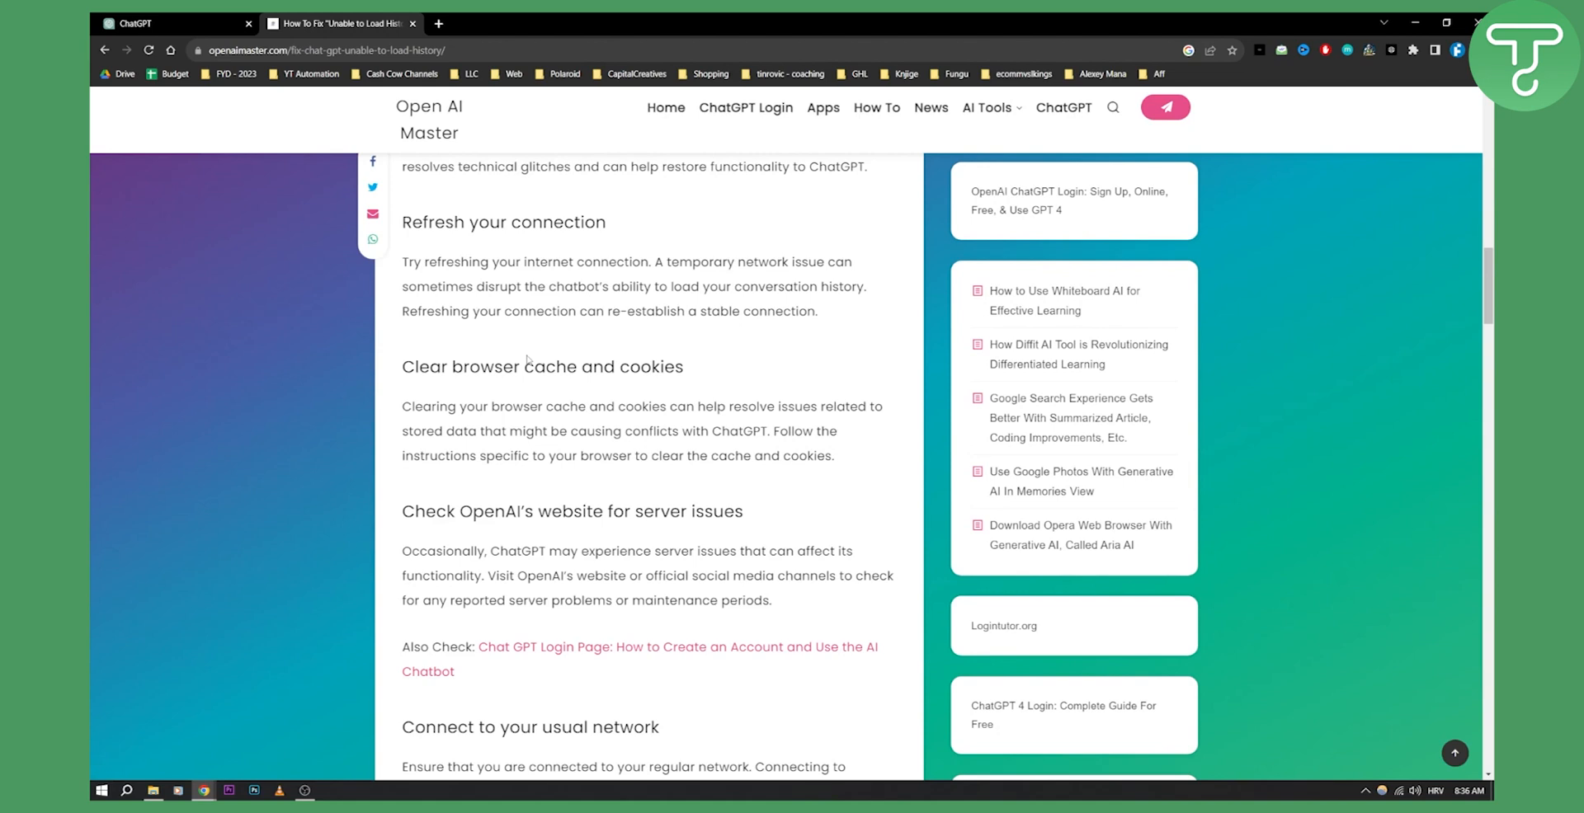
mouse_move(618, 406)
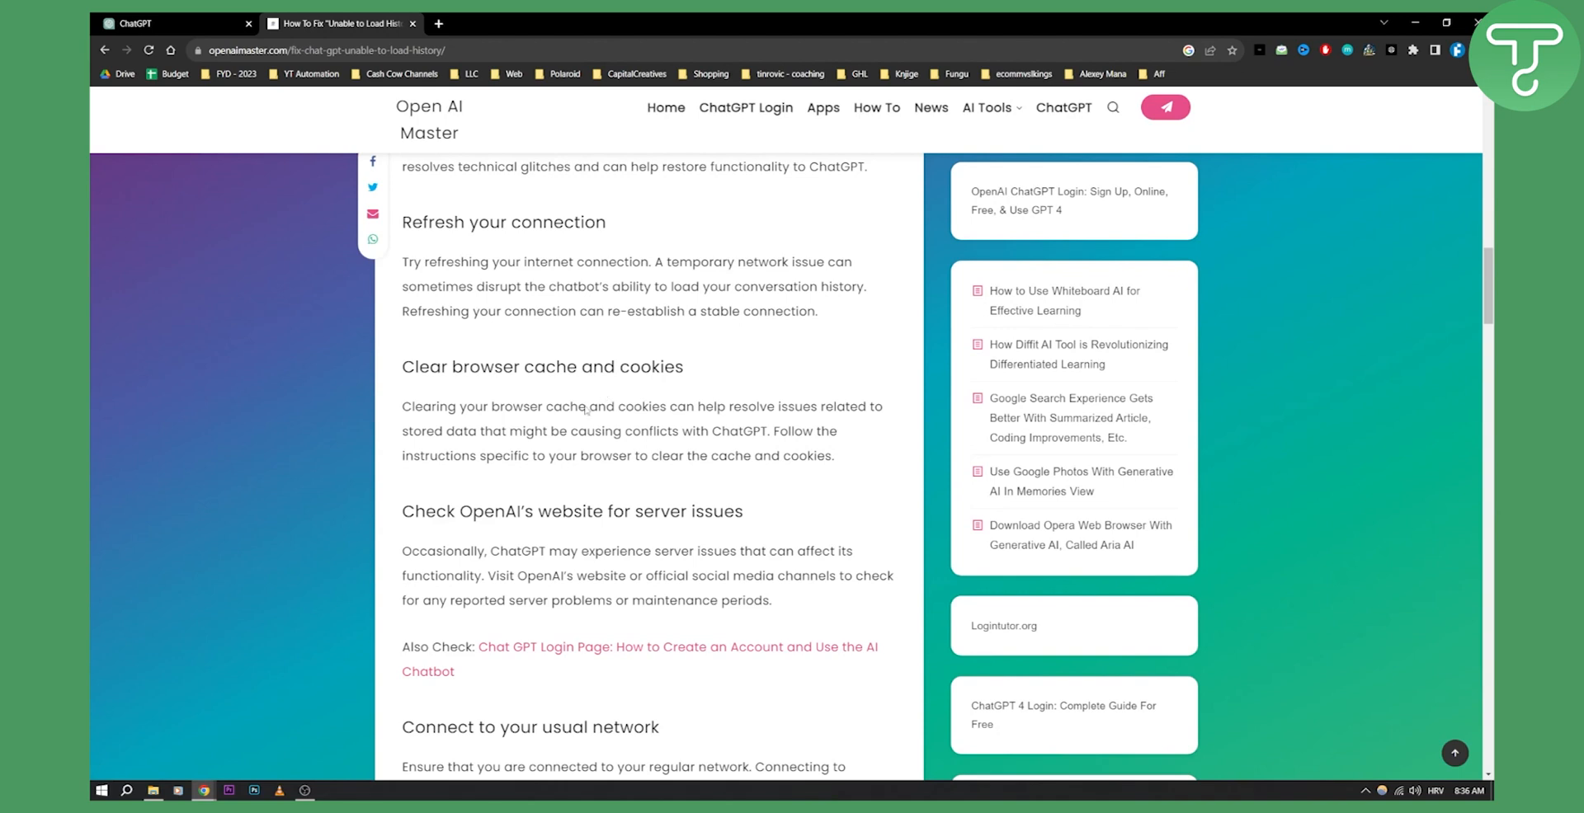
- Scroll on to the 'Use your usual browser' and wait-out-downtime fixes
scroll(down, 3)
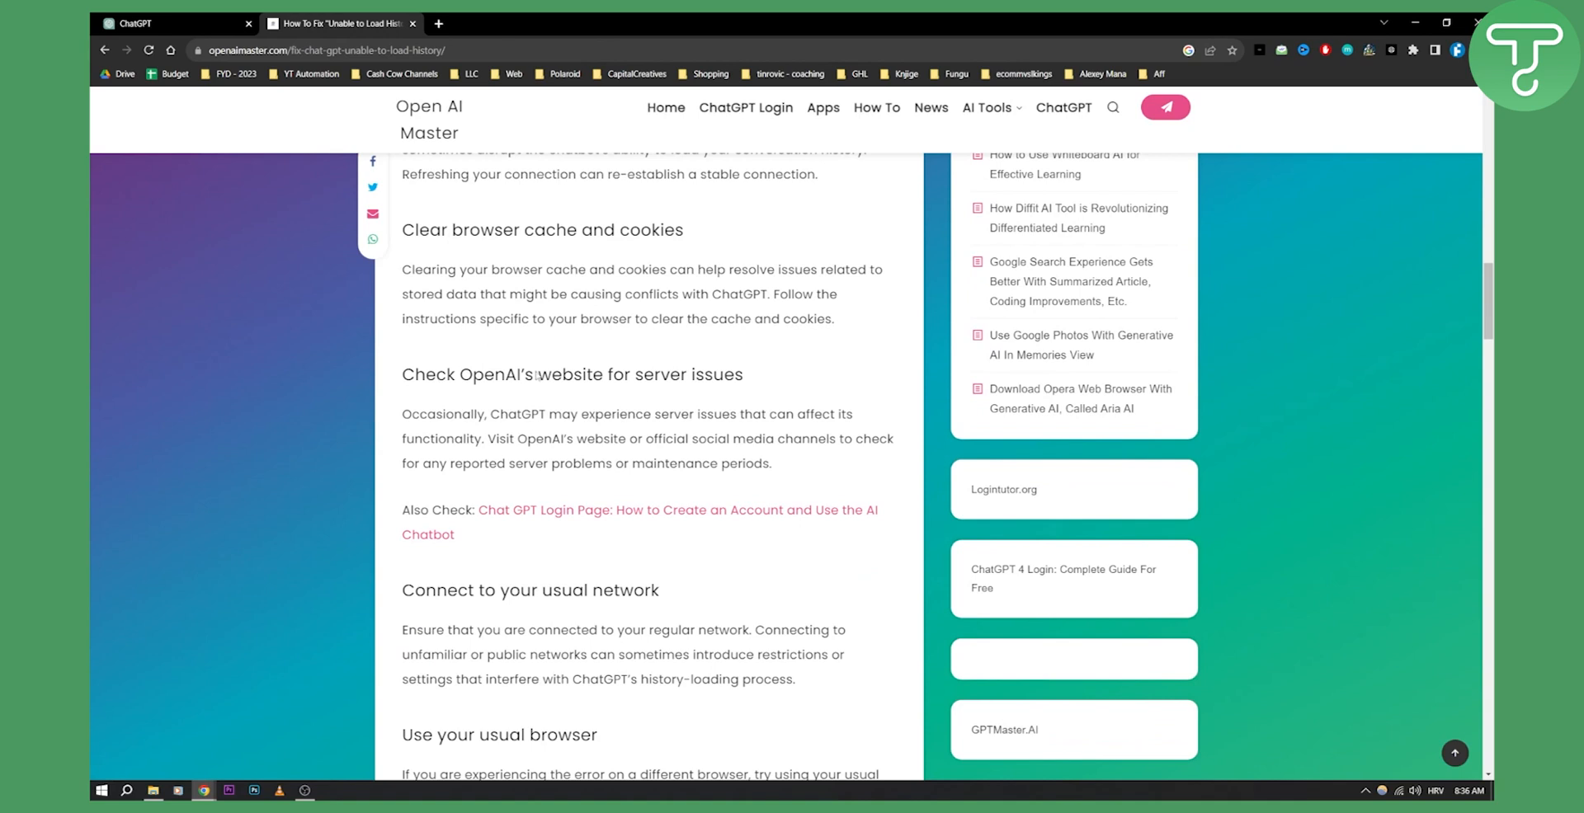
mouse_move(591, 408)
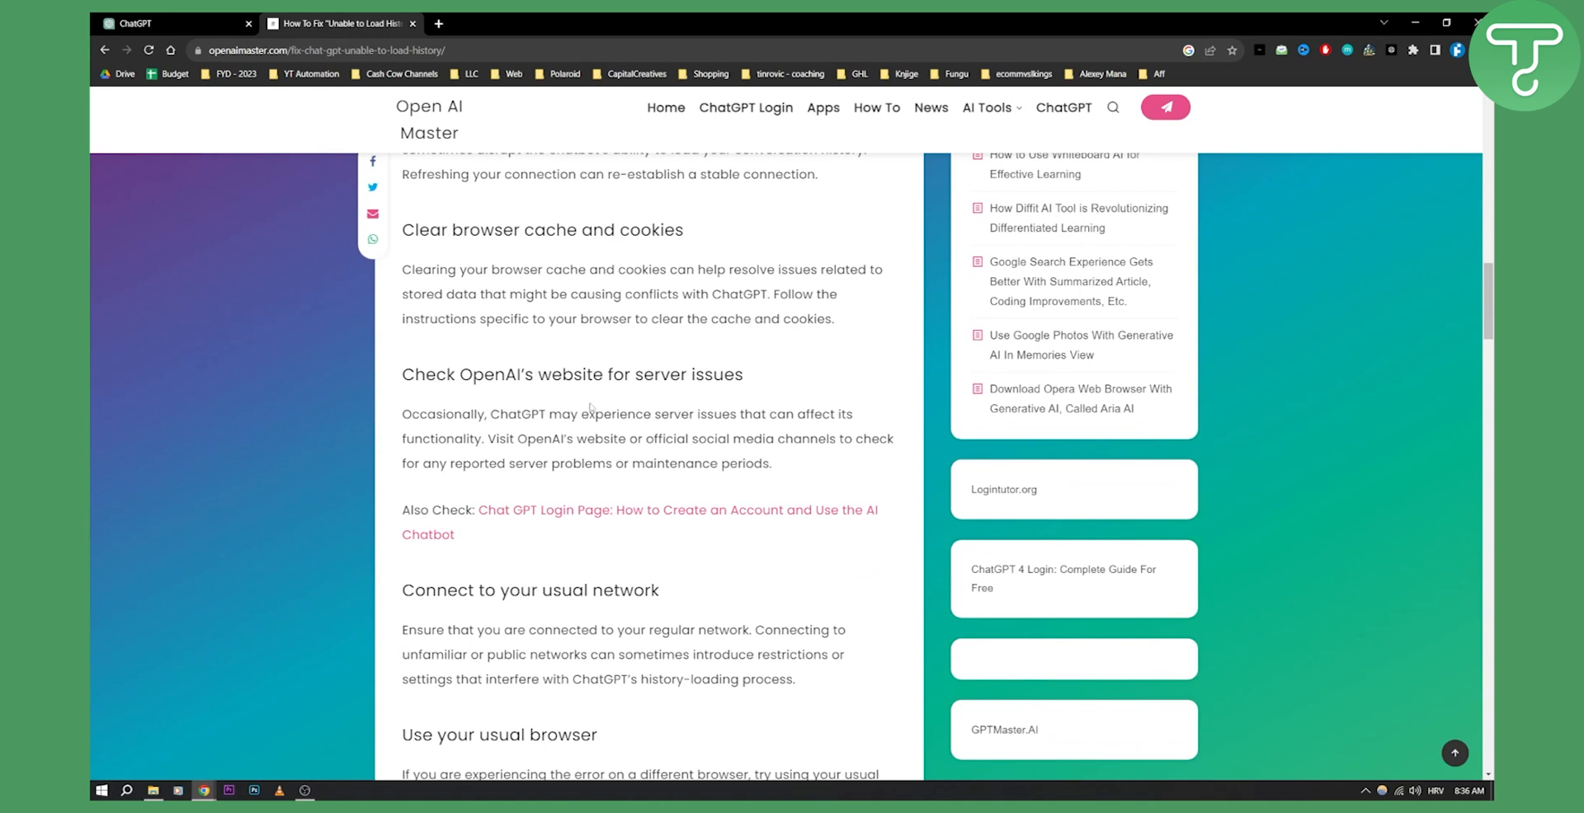
scroll(down, 3)
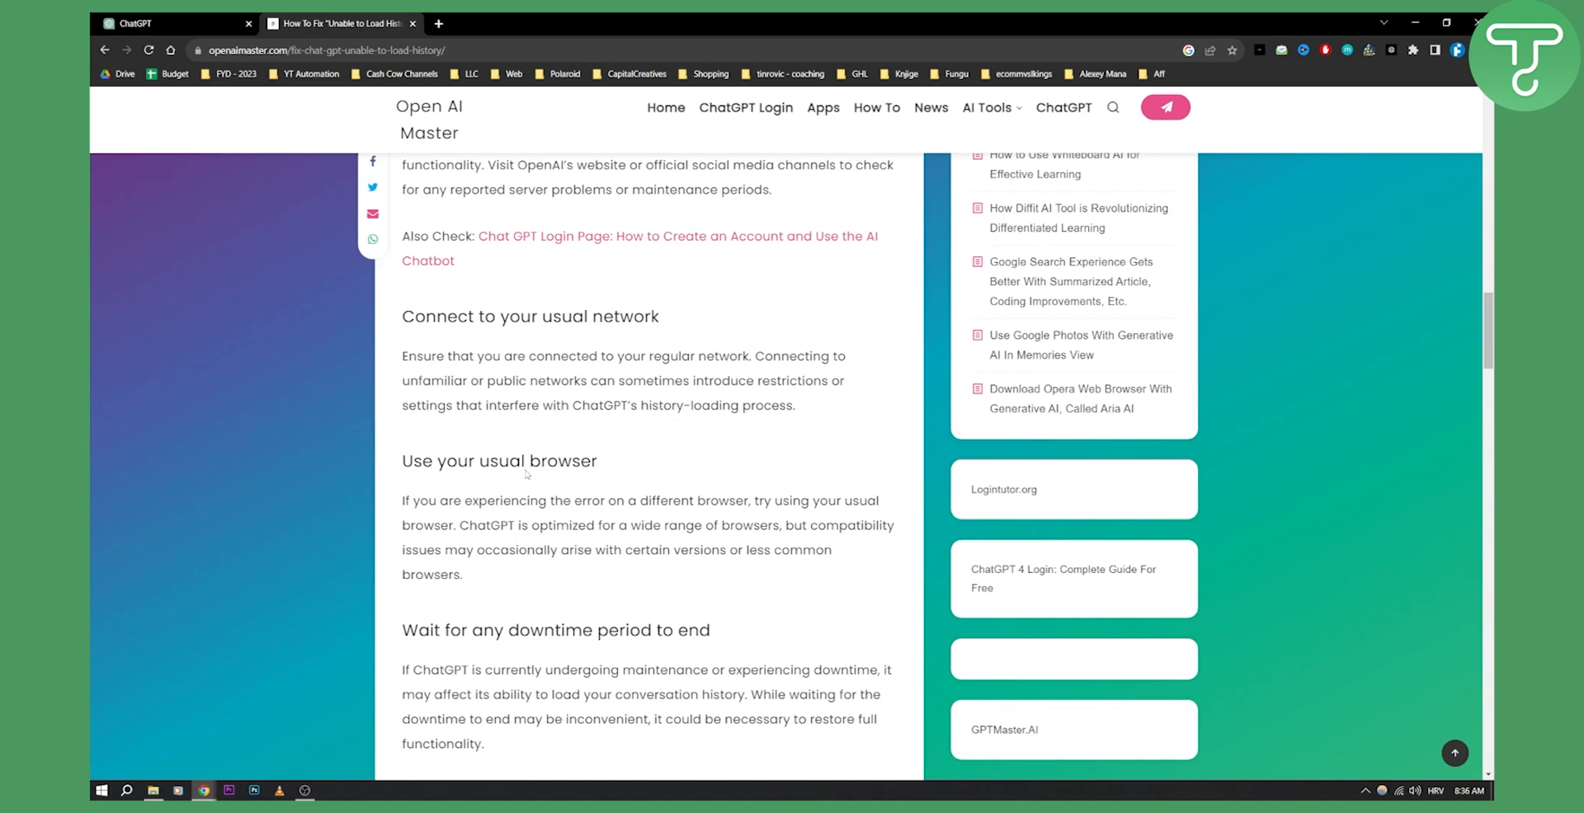
mouse_move(543, 528)
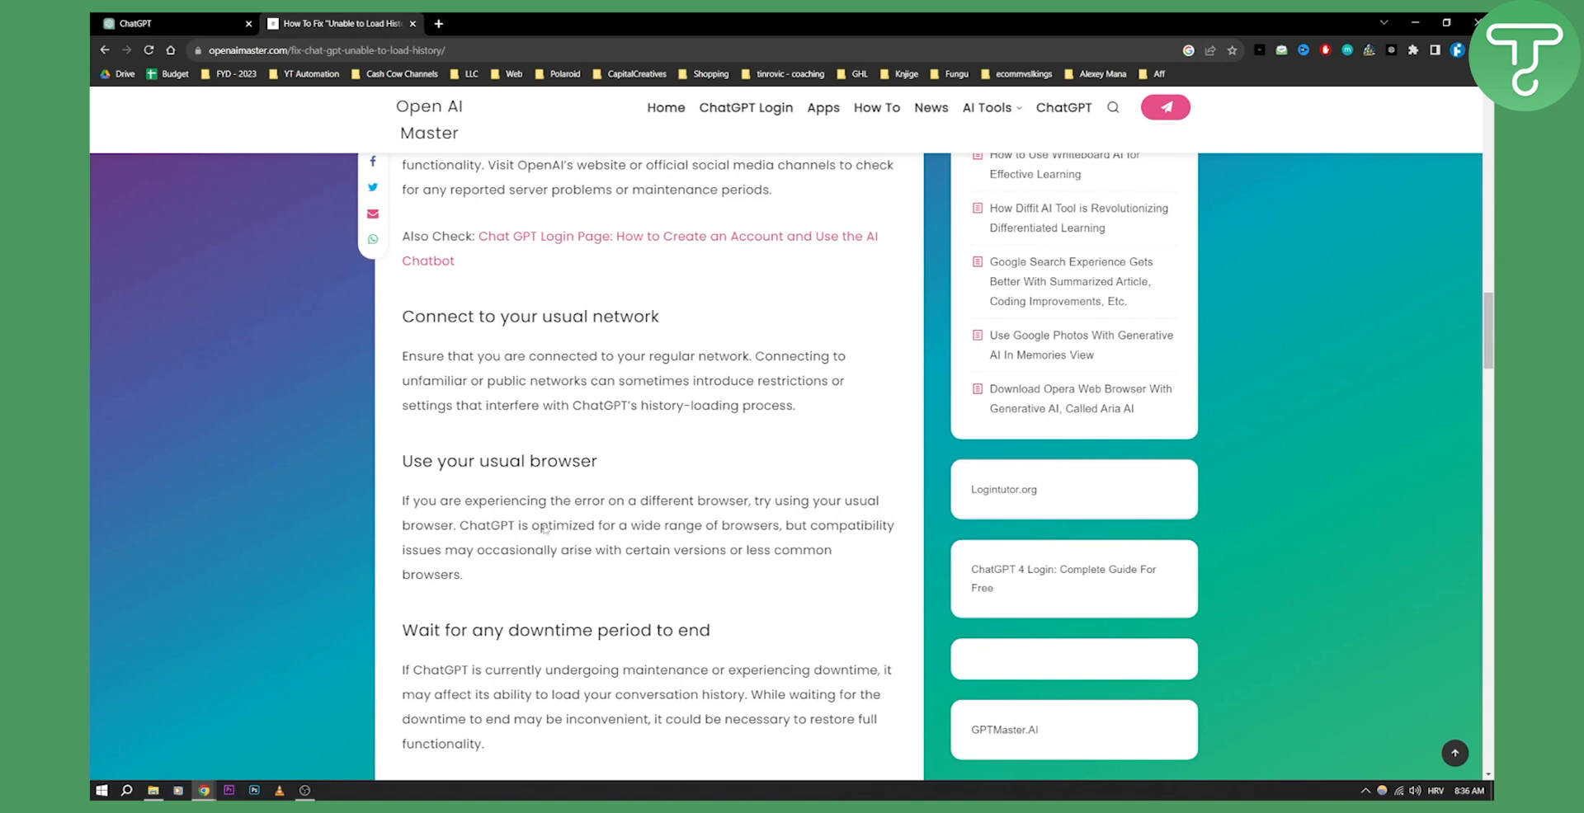
- Scroll back up to the 'Potential Solutions' heading with the log-out, refresh and clear-cache fixes
scroll(down, 3)
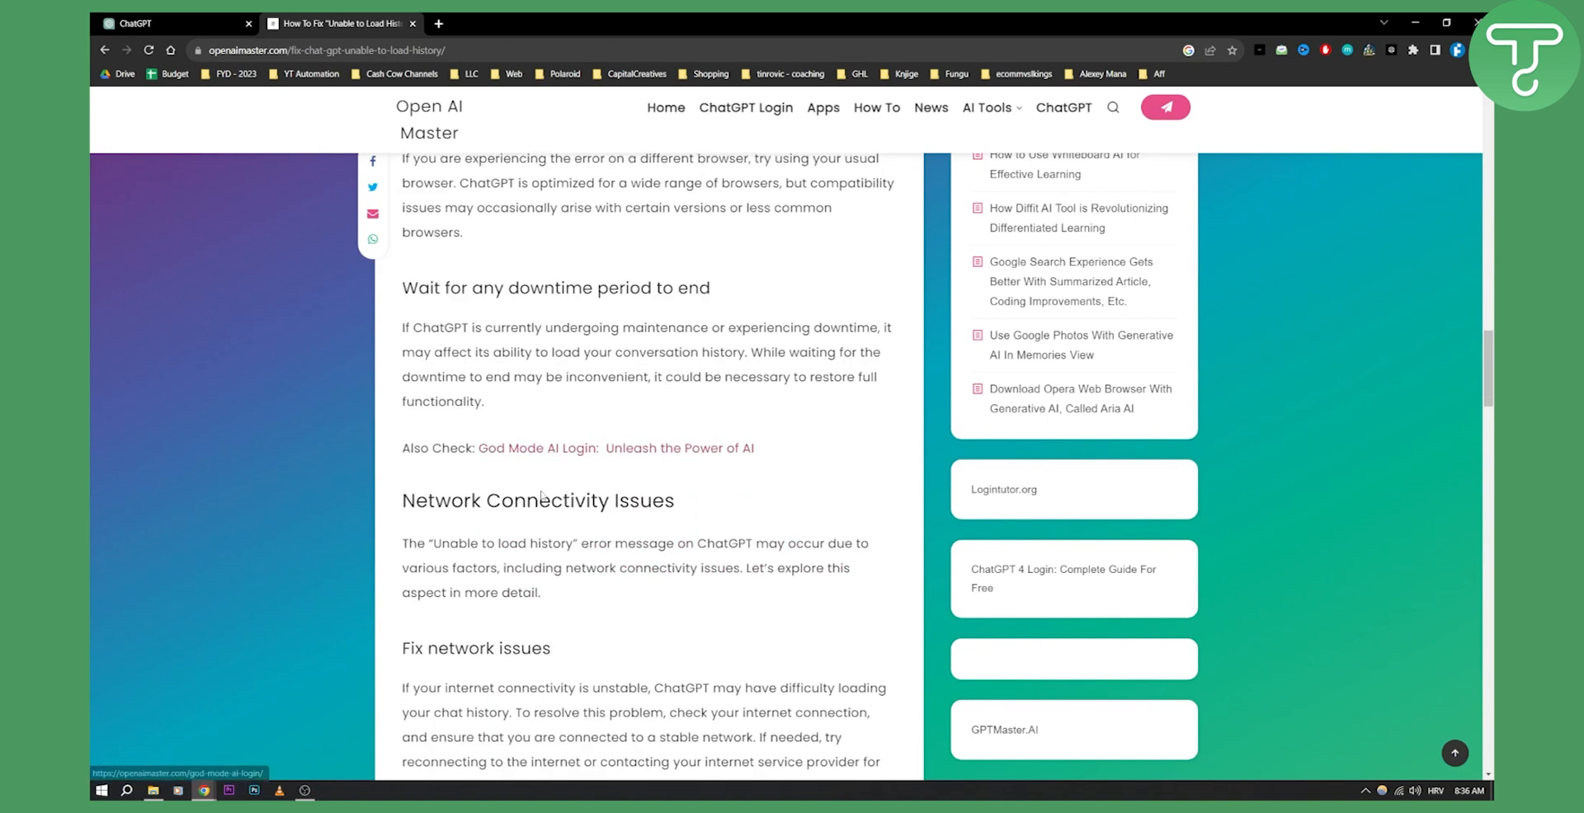
scroll(up, 3)
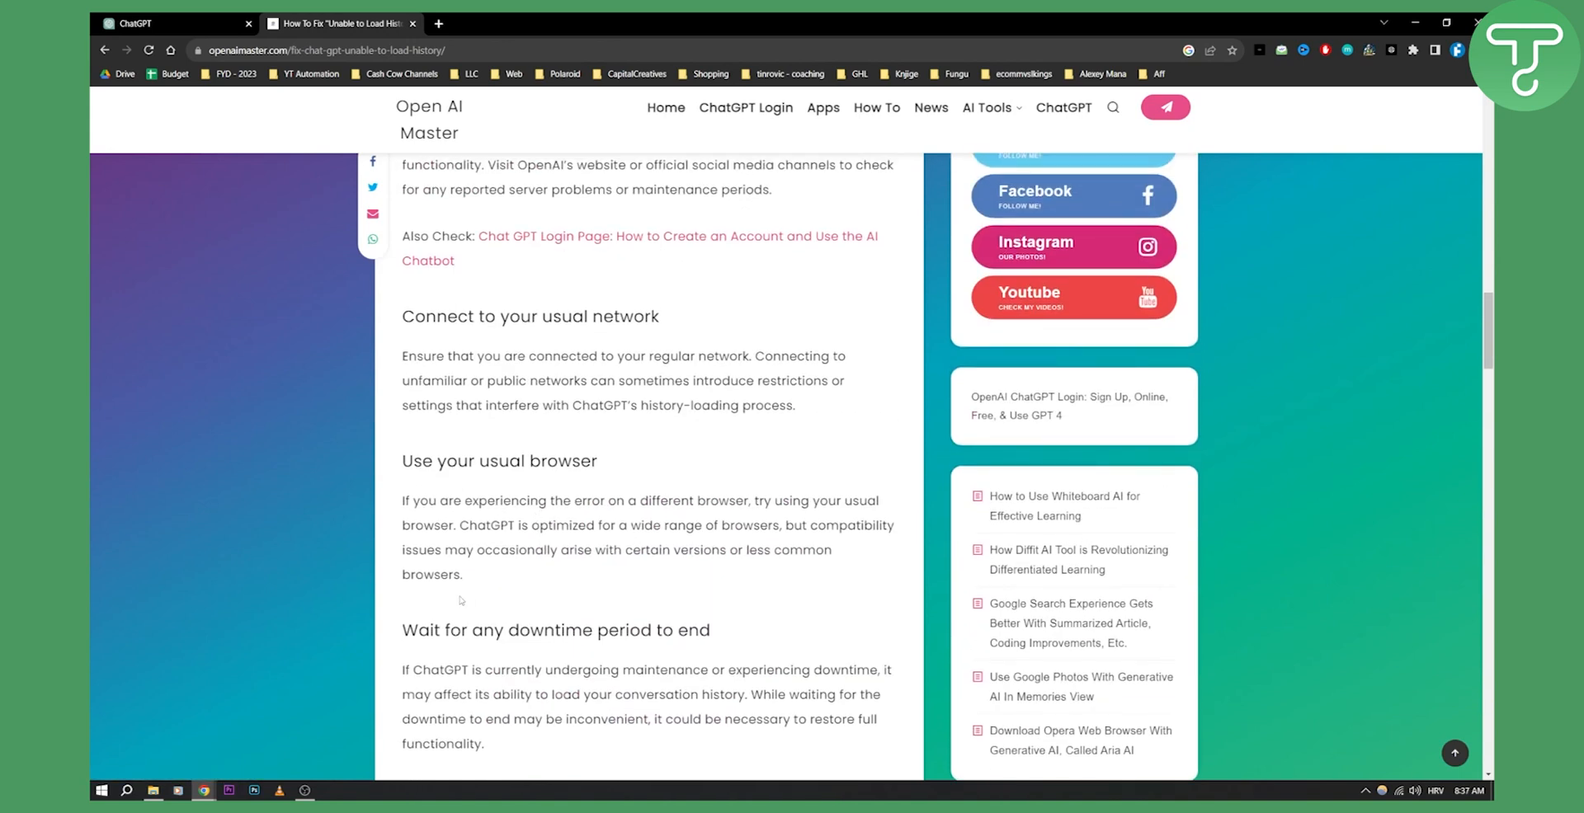
scroll(up, 3)
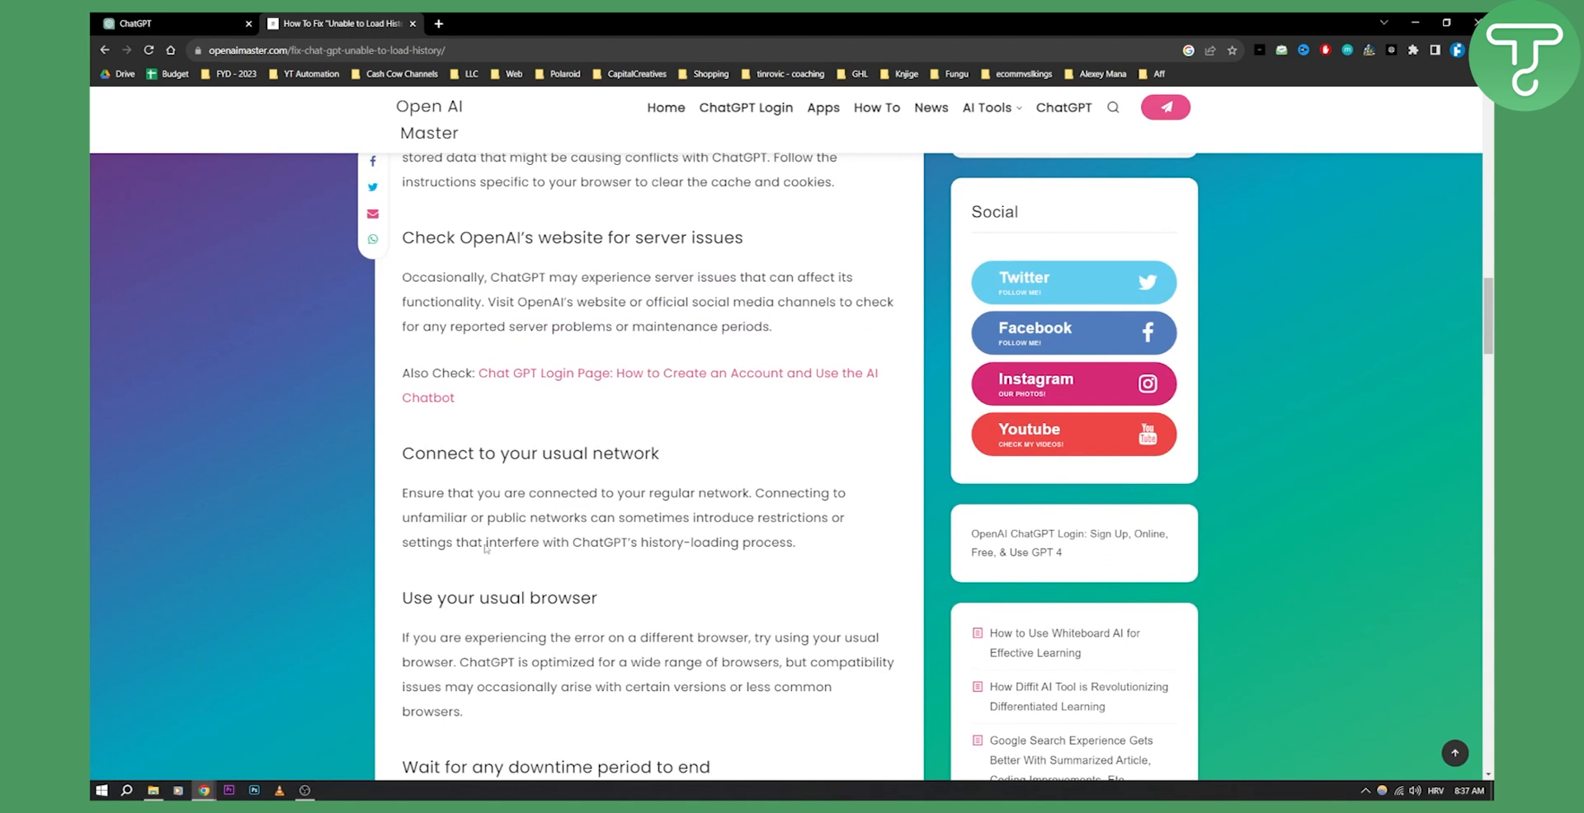
mouse_move(583, 516)
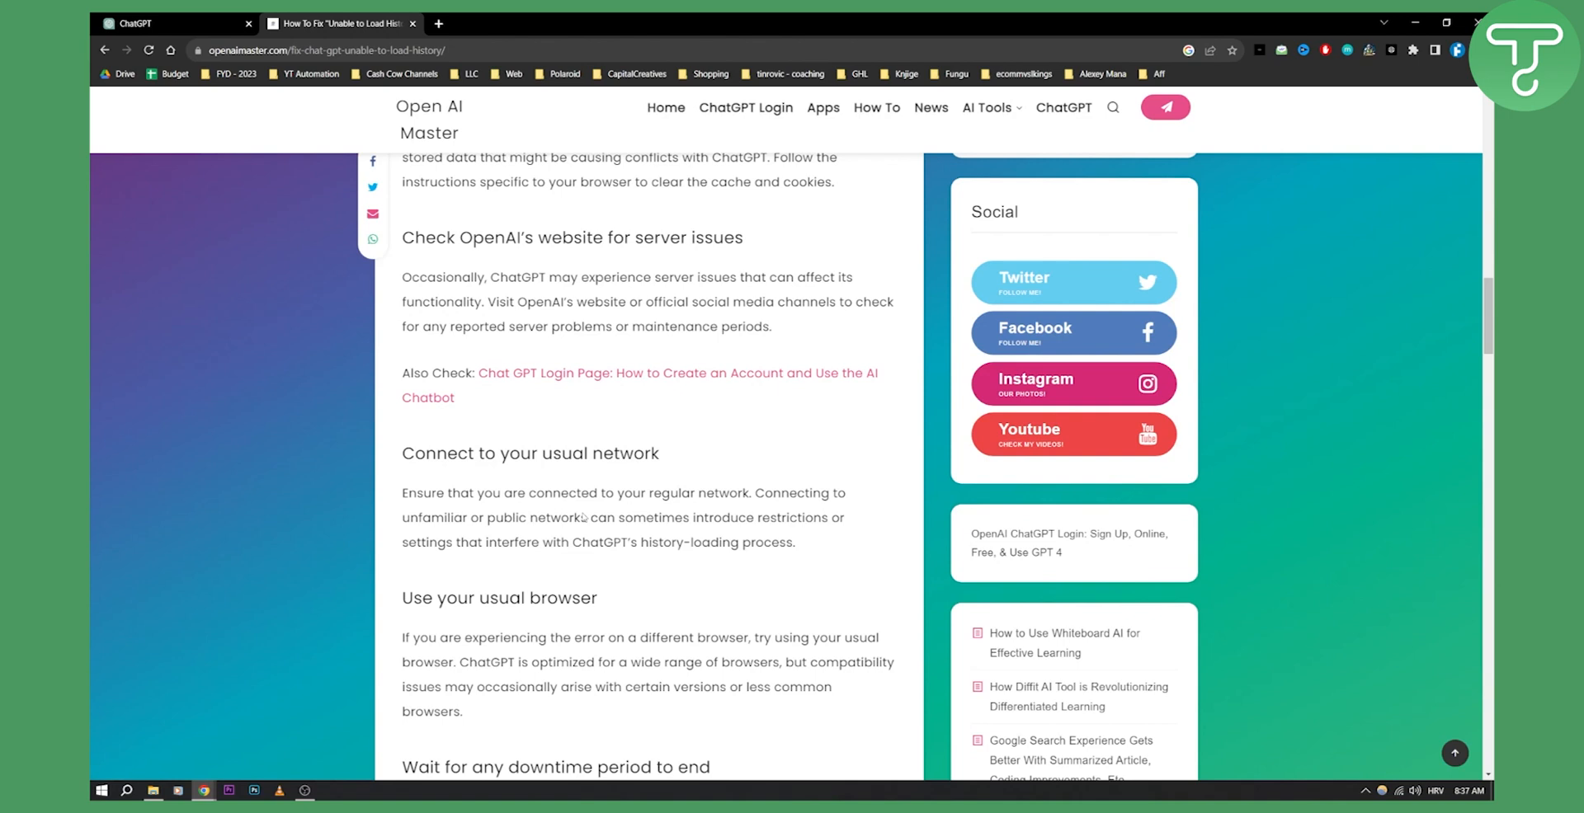
scroll(up, 3)
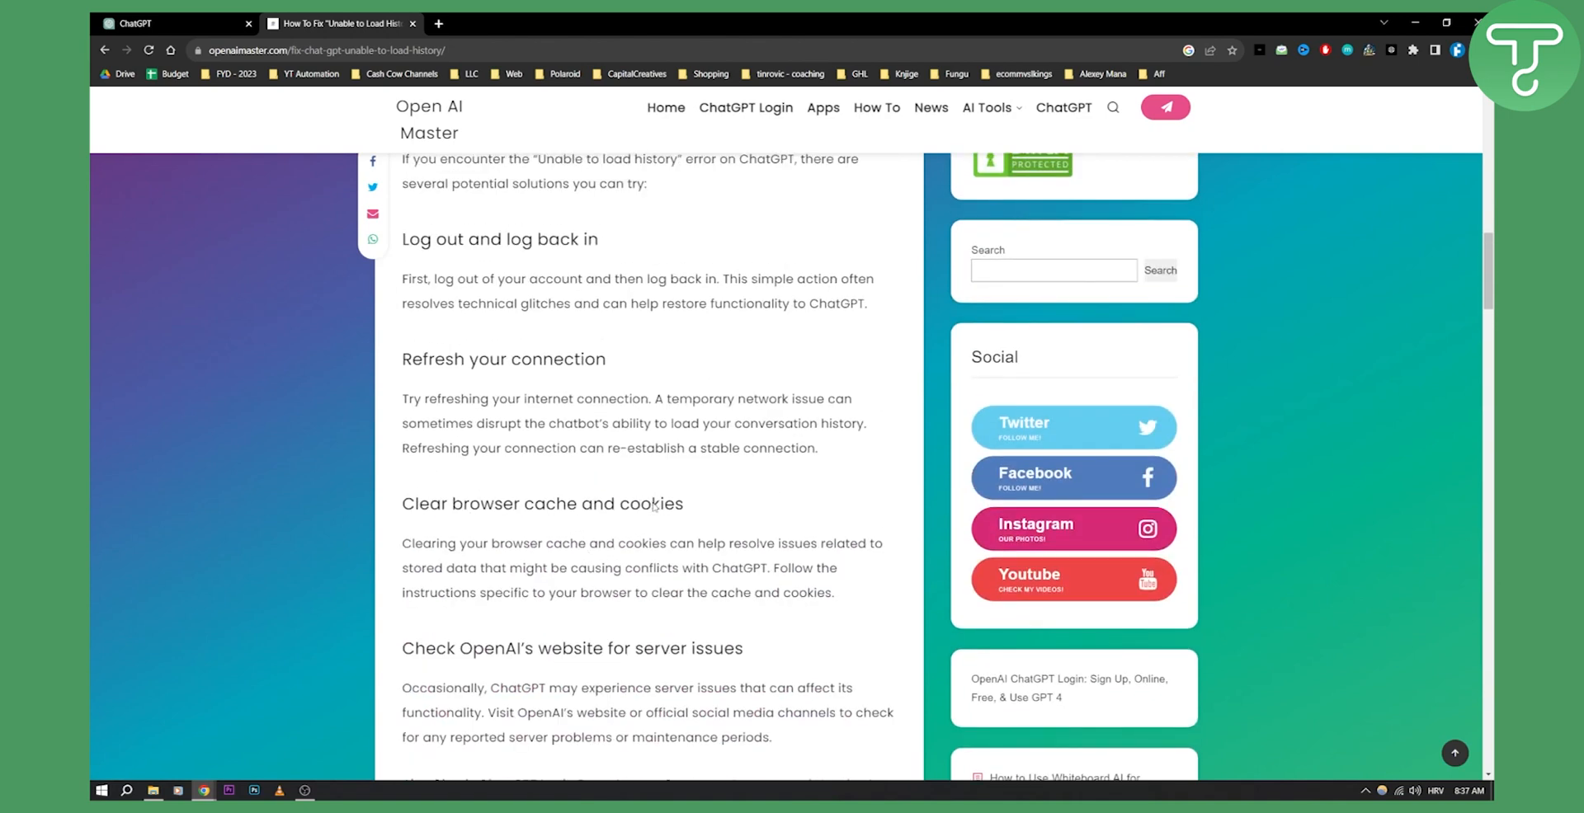
scroll(up, 3)
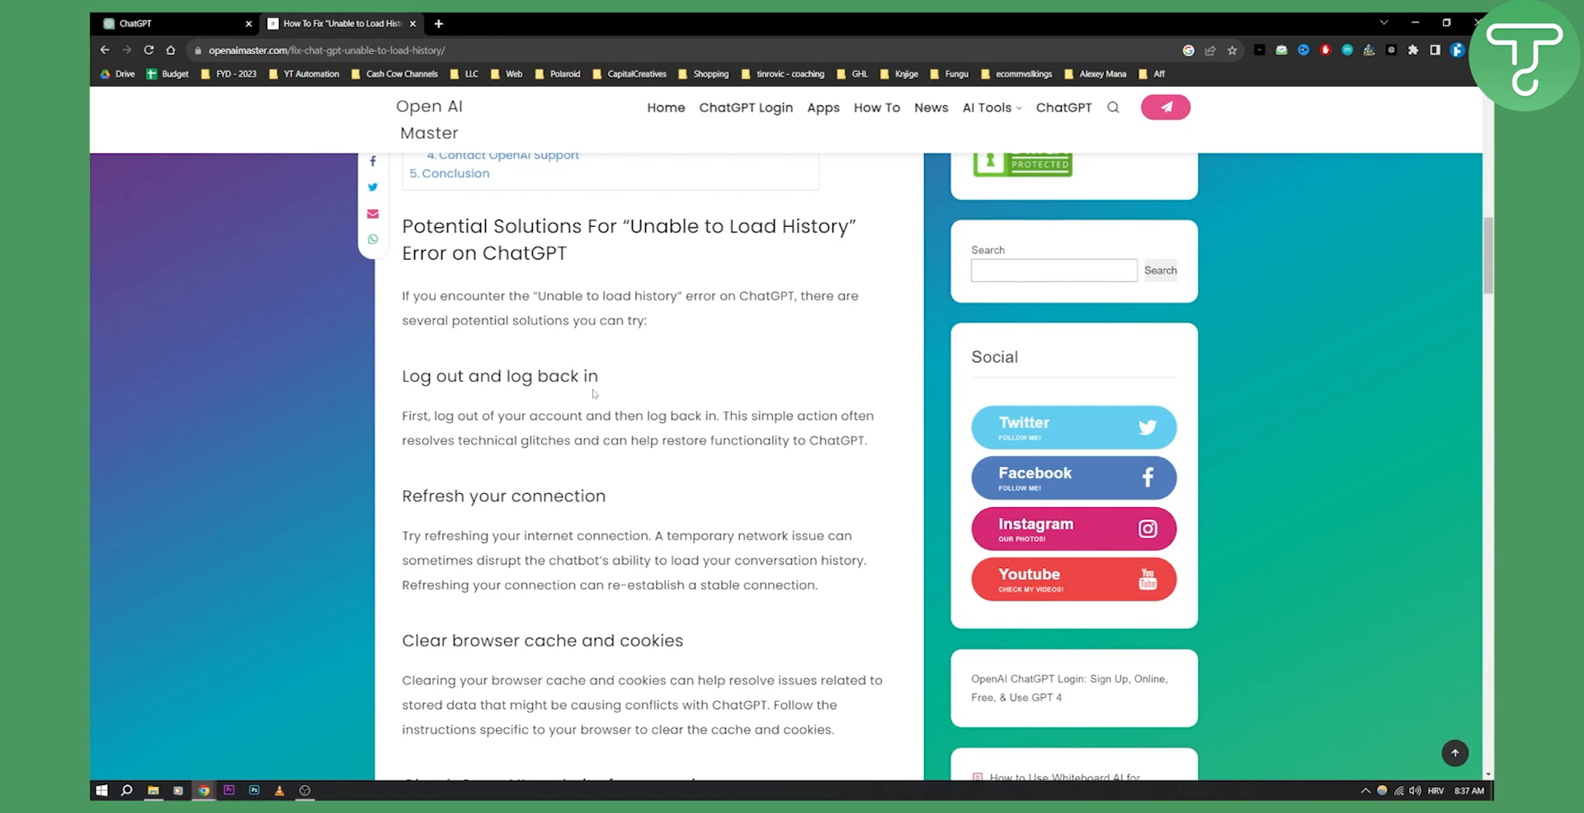
mouse_move(594, 394)
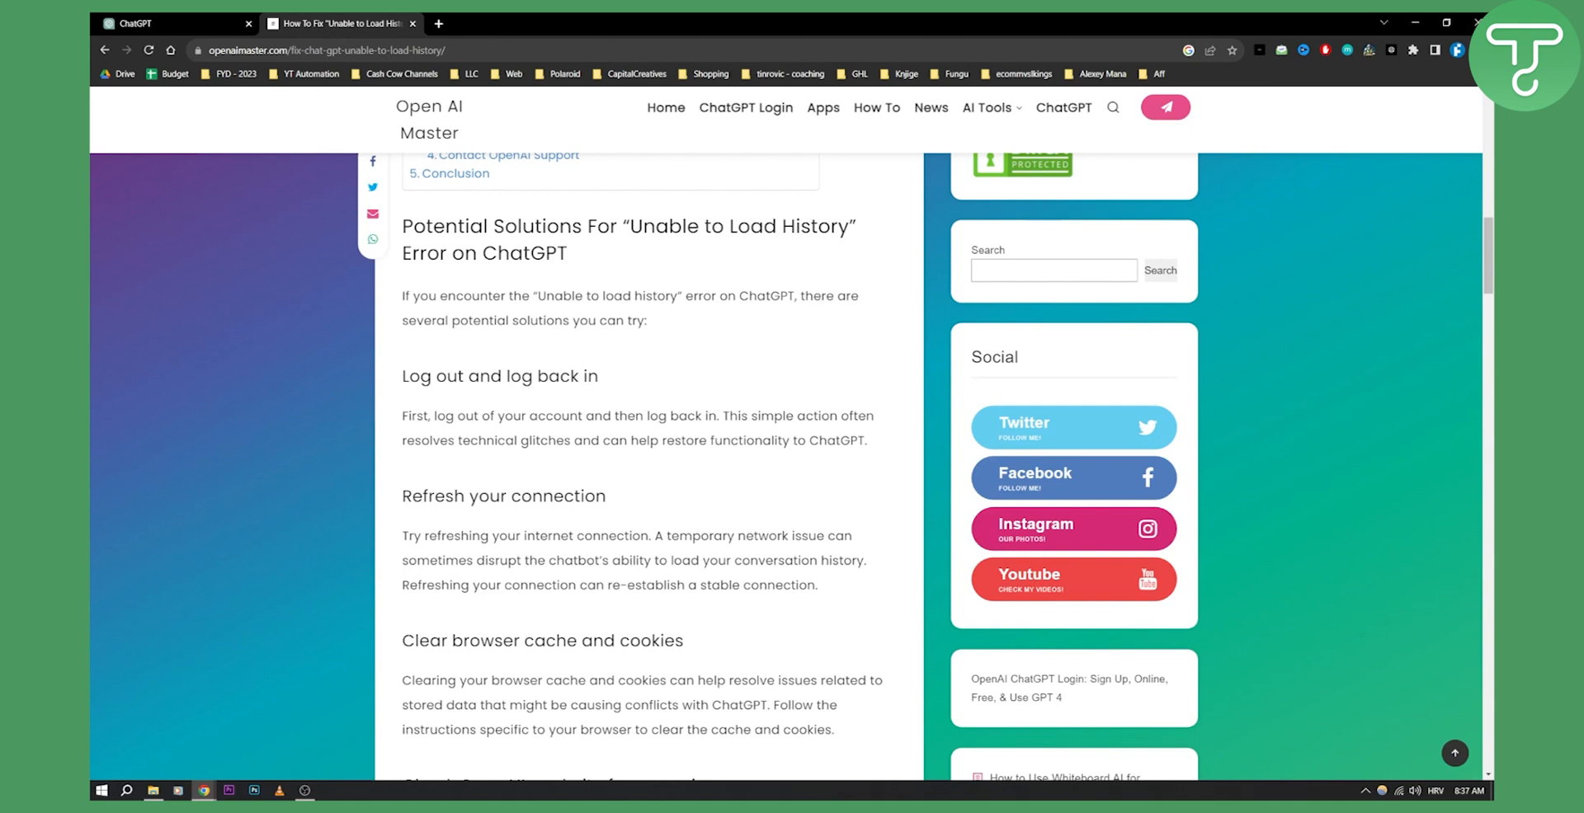